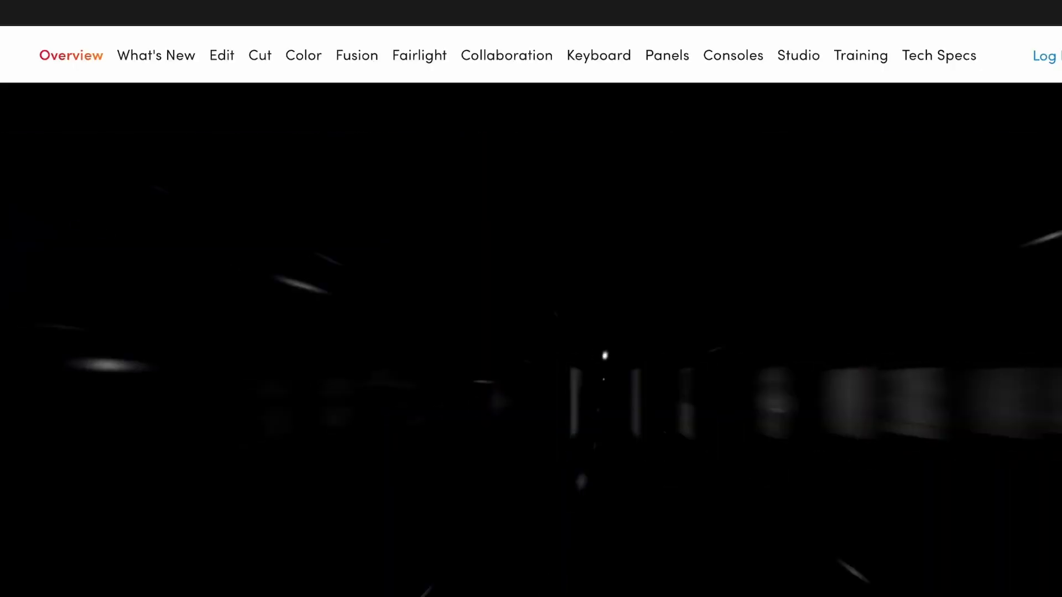
Jump to the 00:00:10:00 frame of the mountain clip and switch to the Color page
scroll(down, 3)
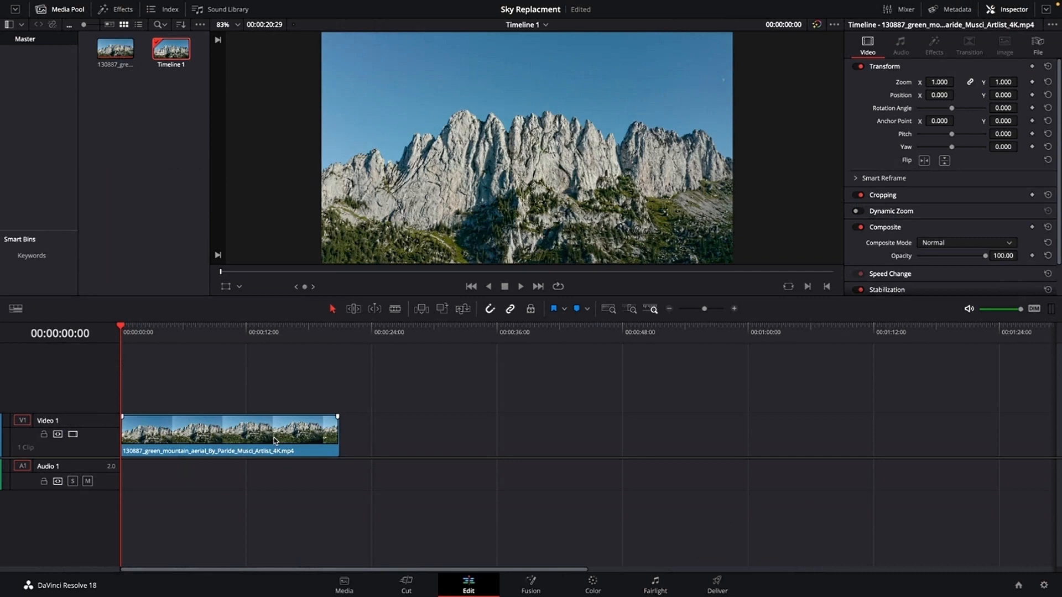
click(520, 286)
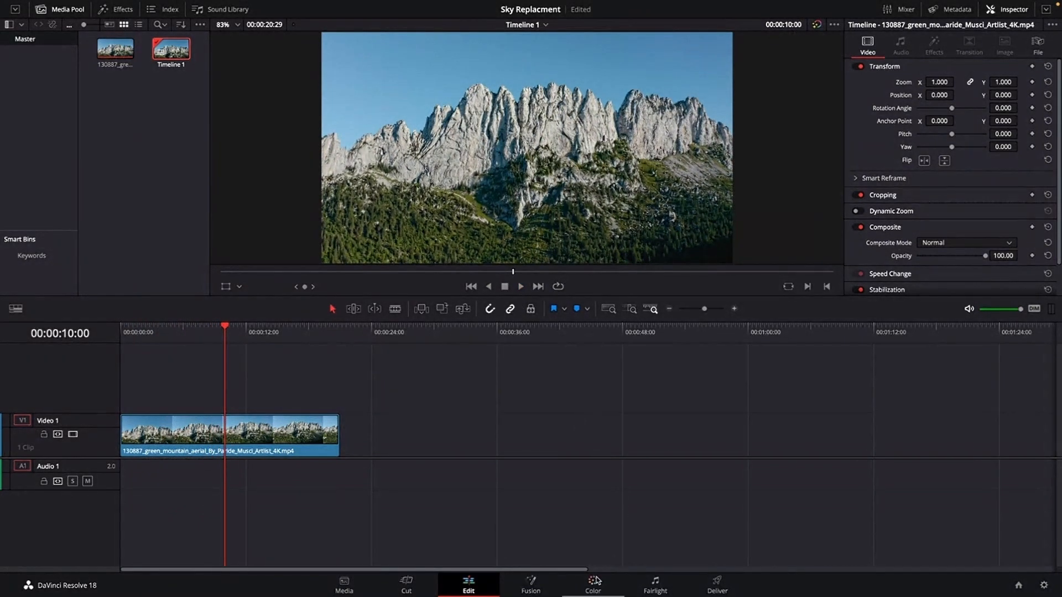
click(593, 584)
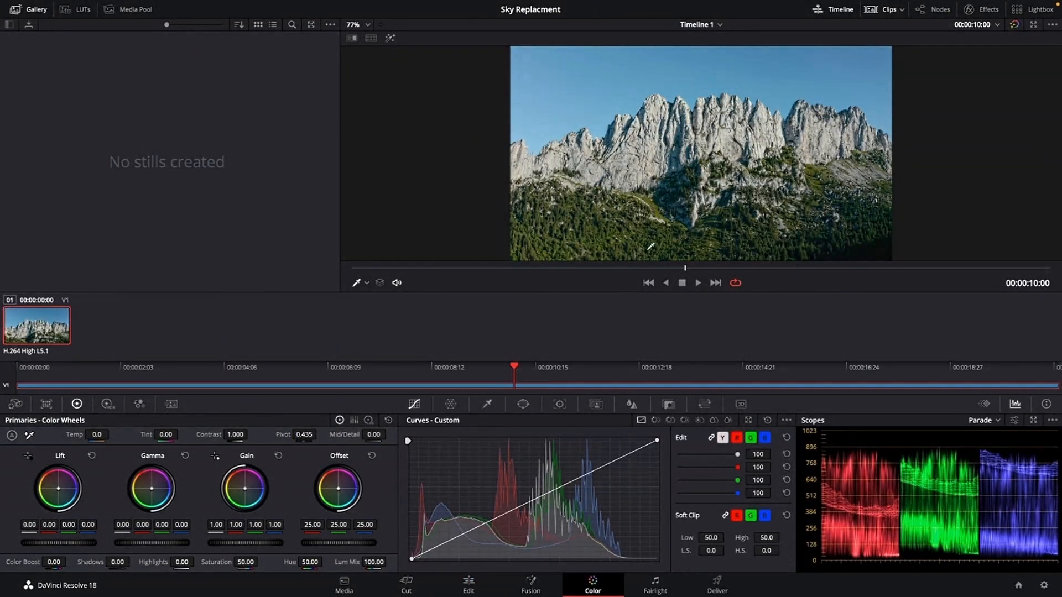
With the 3D qualifier, draw key strokes across the blue sky above the peaks
click(487, 405)
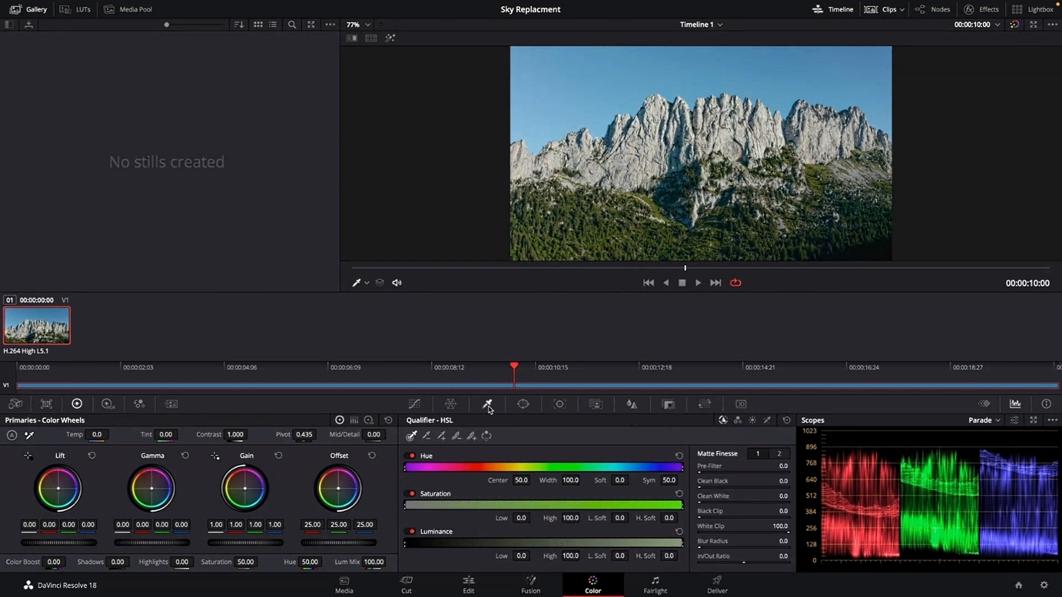
mouse_move(775, 428)
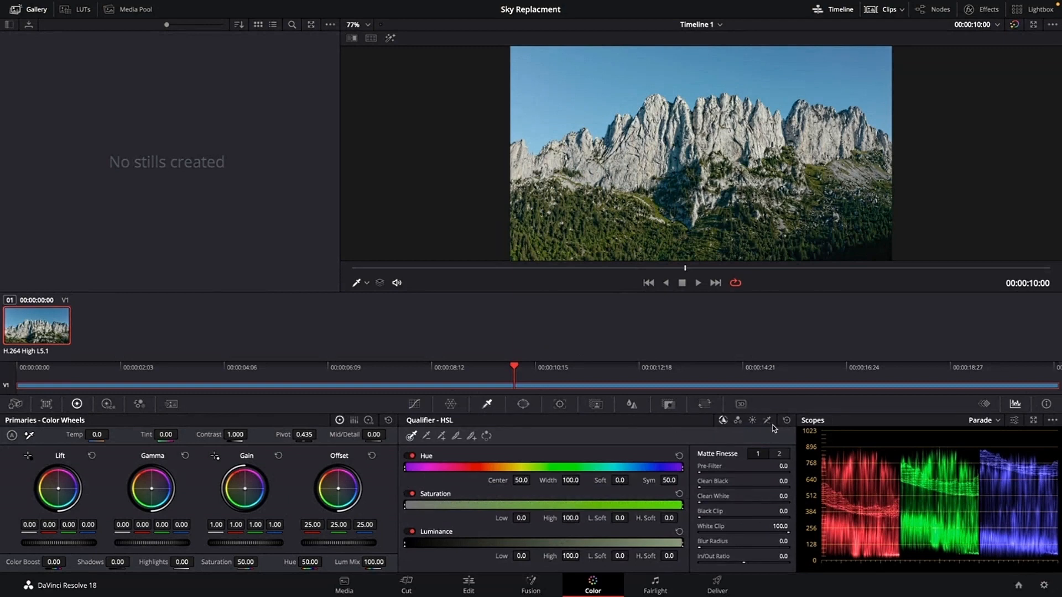
mouse_move(768, 421)
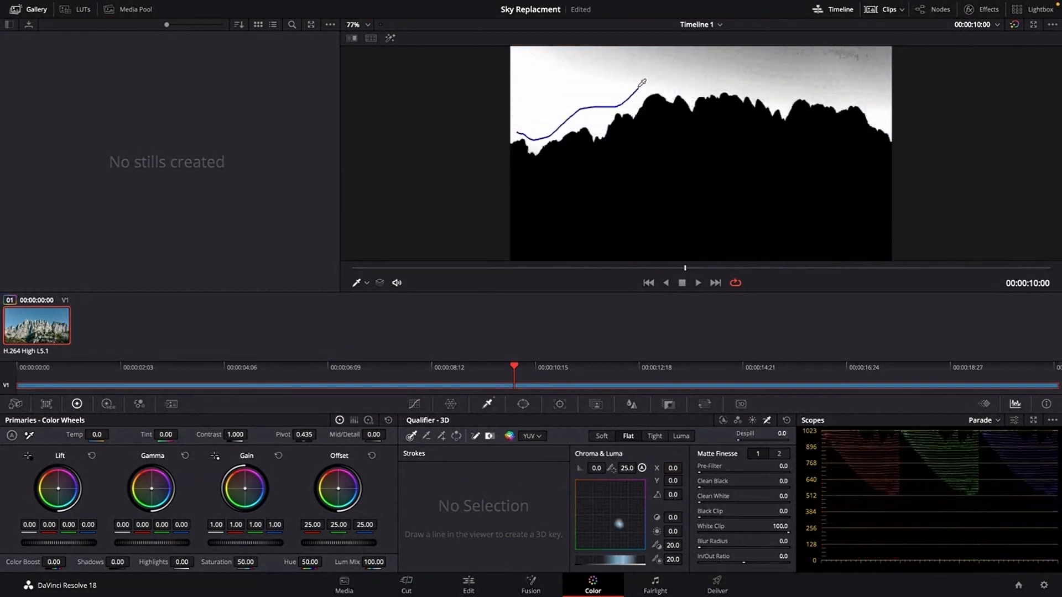
drag(641, 83, 868, 95)
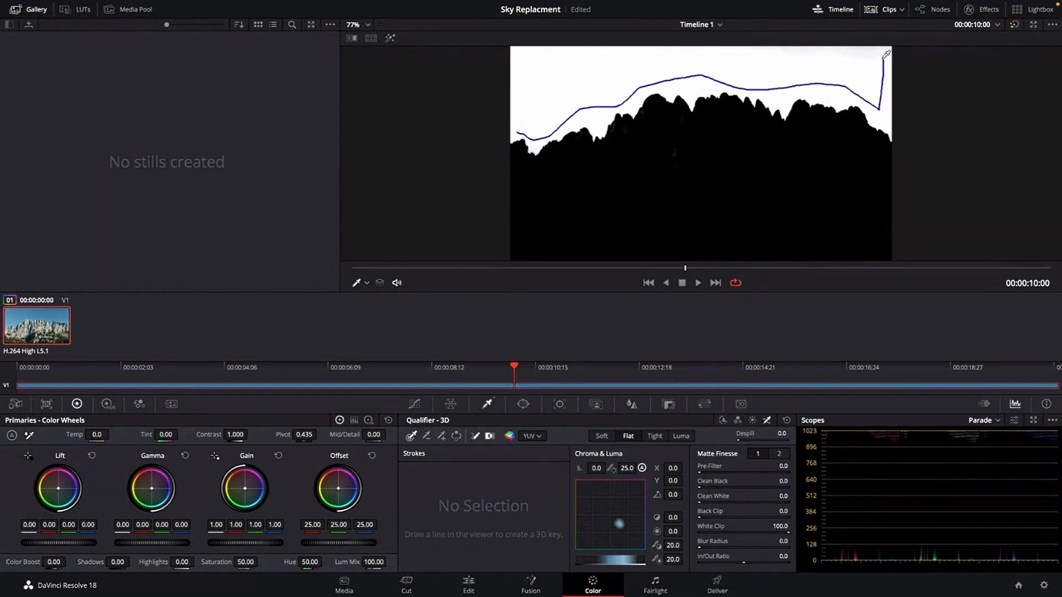
drag(886, 54, 530, 71)
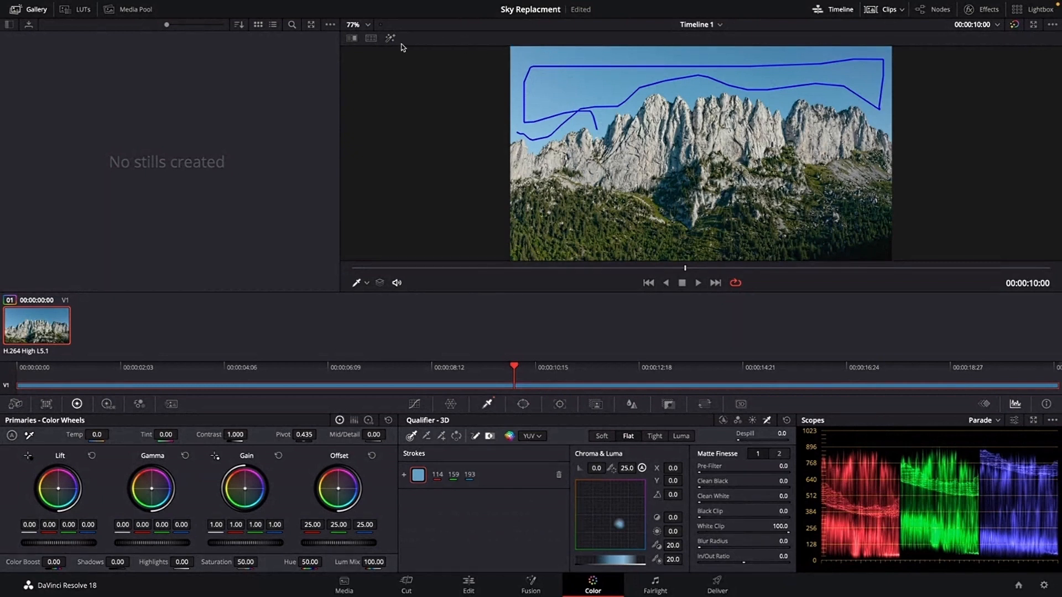
Search 'sky' in the Effects library and drop Sky Replacement into the node chain after the key node
click(389, 37)
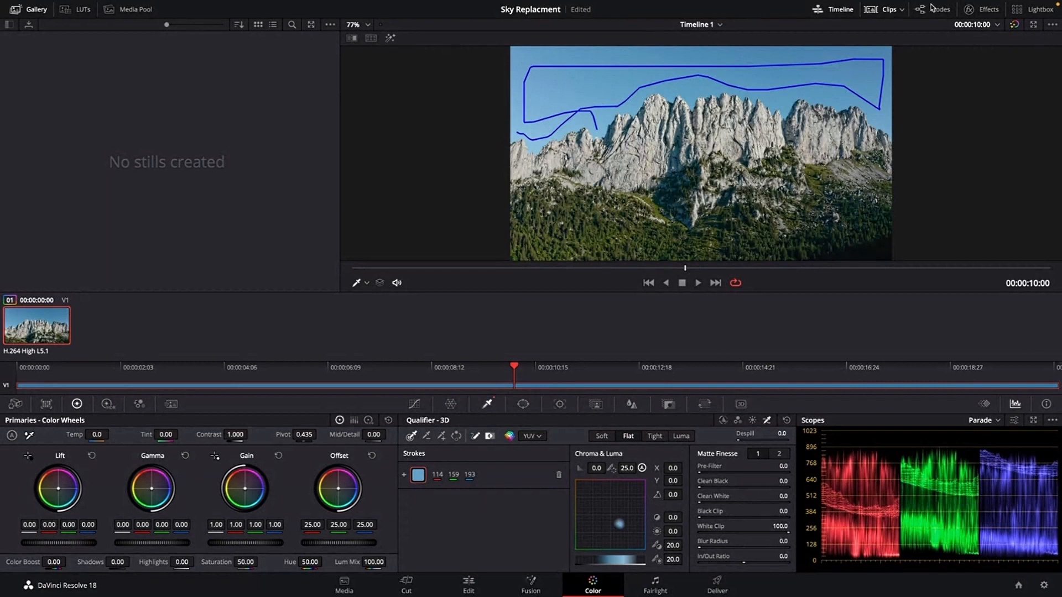
click(988, 9)
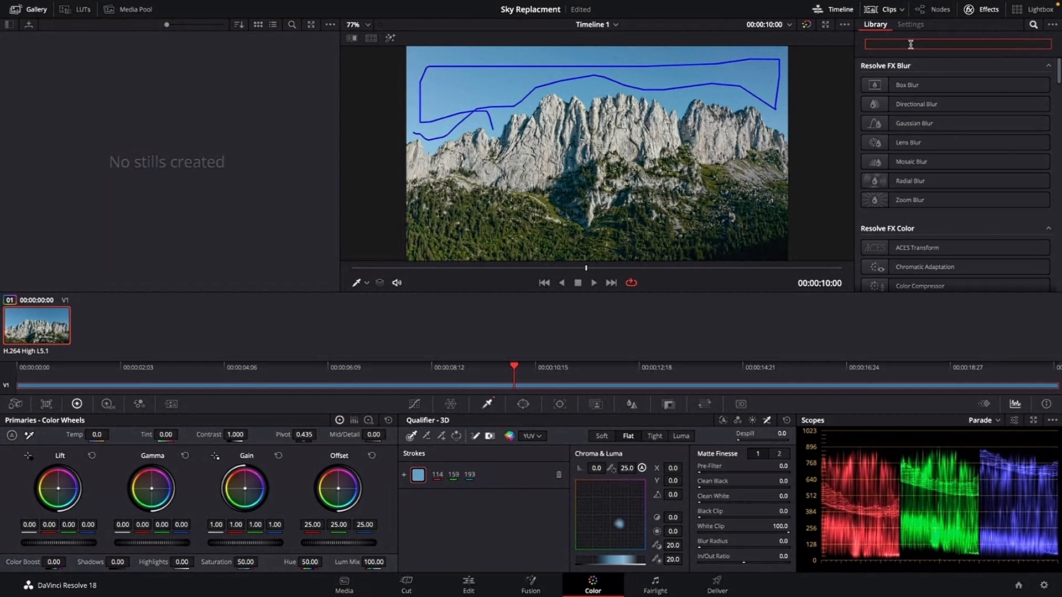
text(s)
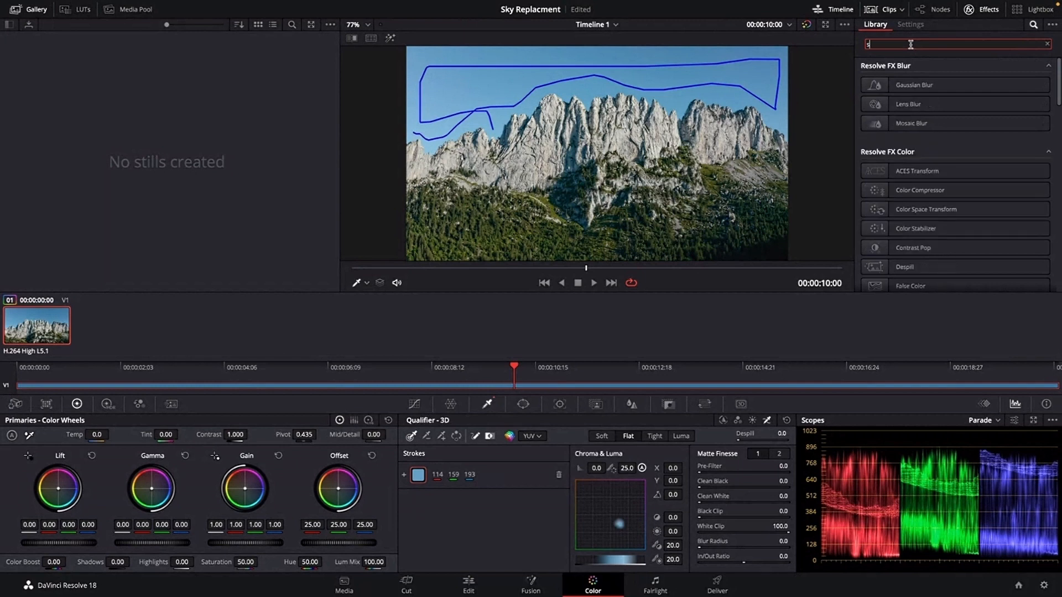
text(ky)
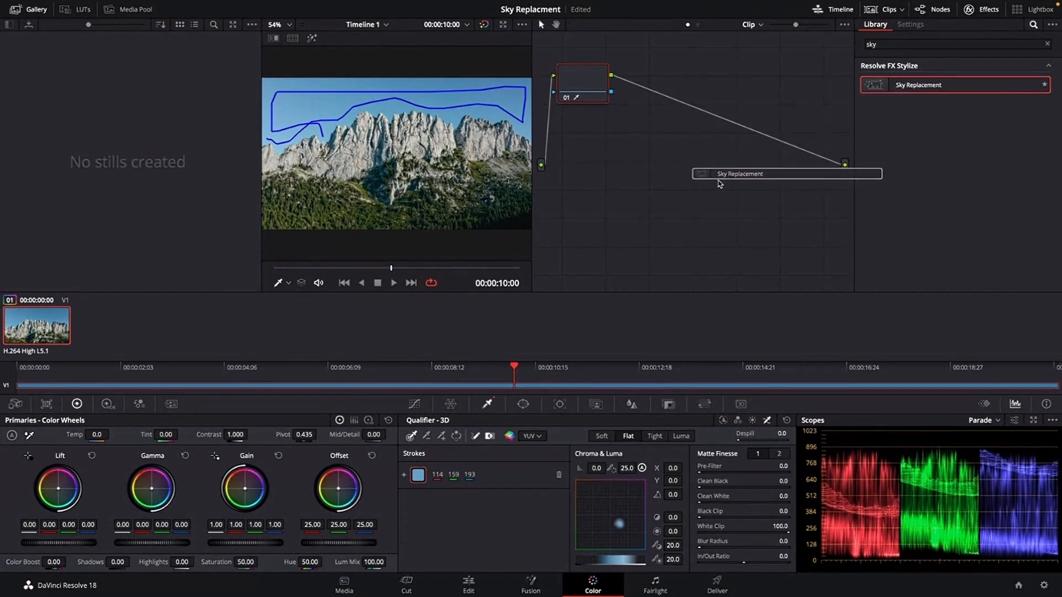
click(911, 23)
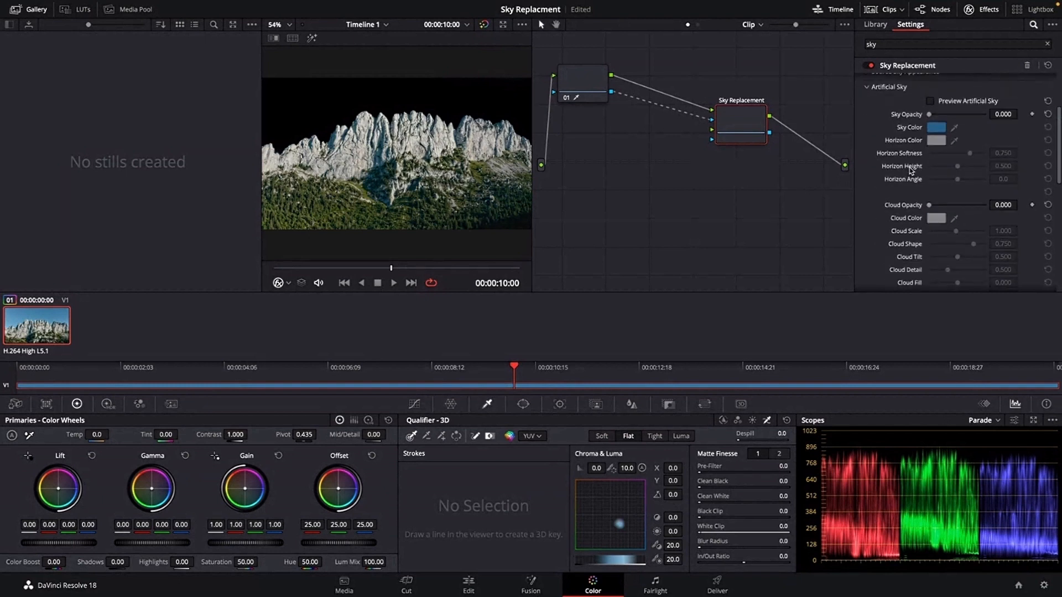
Fade in the artificial sky, settling its opacity at about 0.76
drag(931, 114, 934, 114)
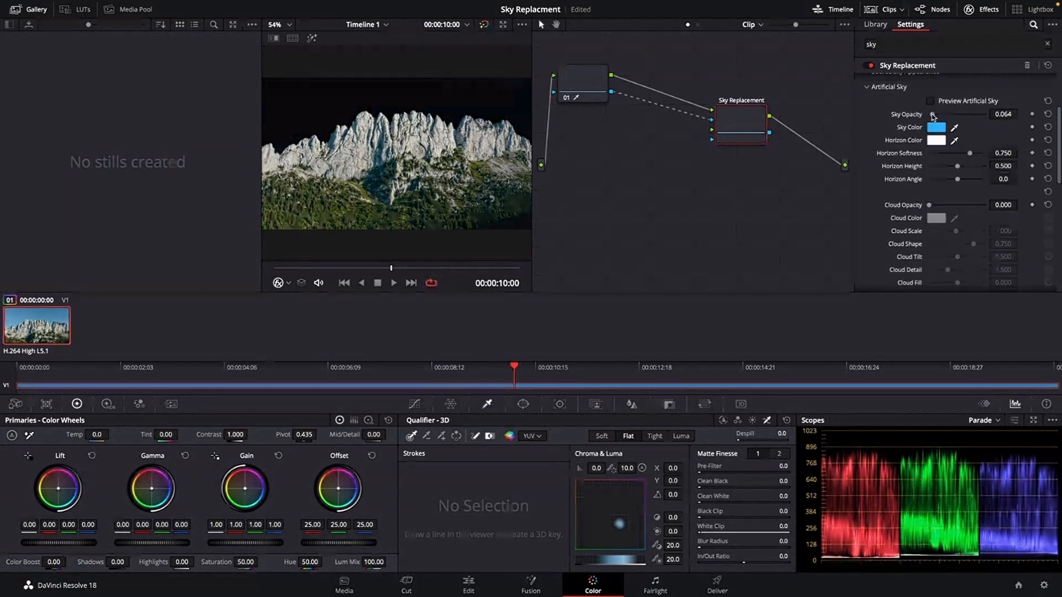
drag(934, 114, 951, 114)
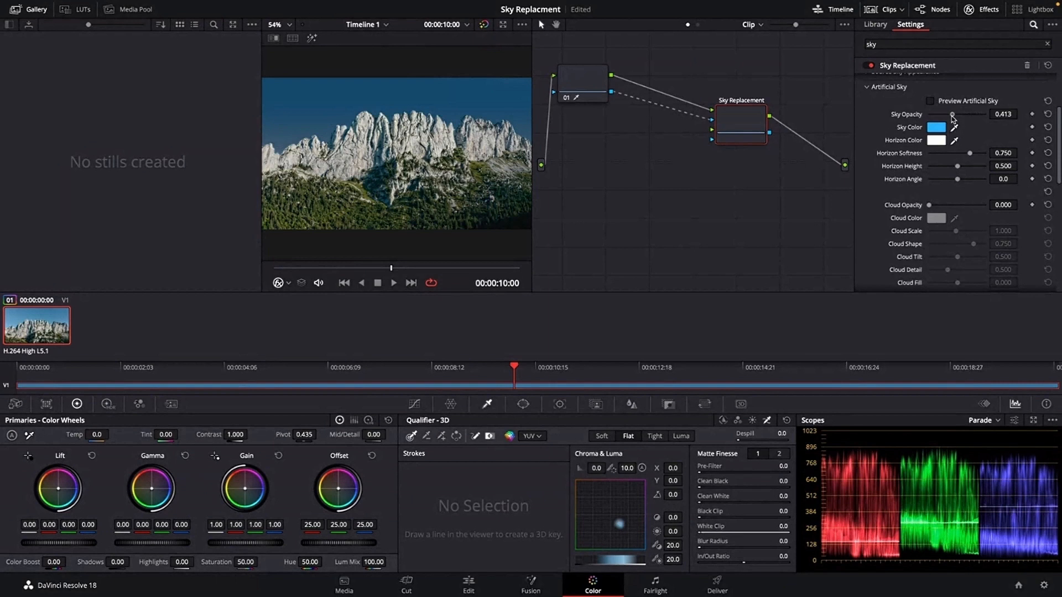
drag(952, 114, 940, 114)
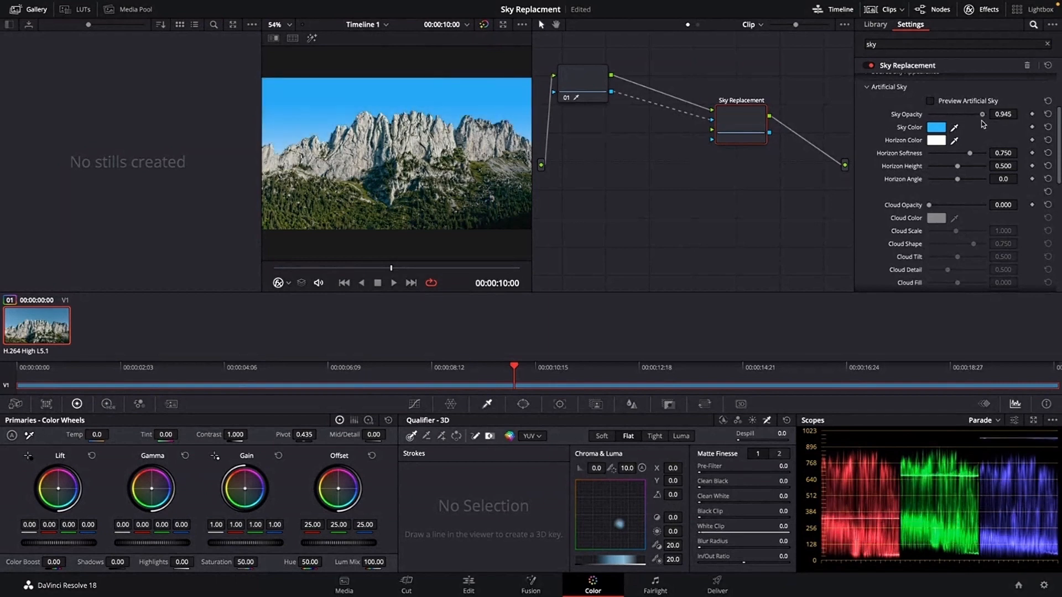
drag(983, 114, 976, 114)
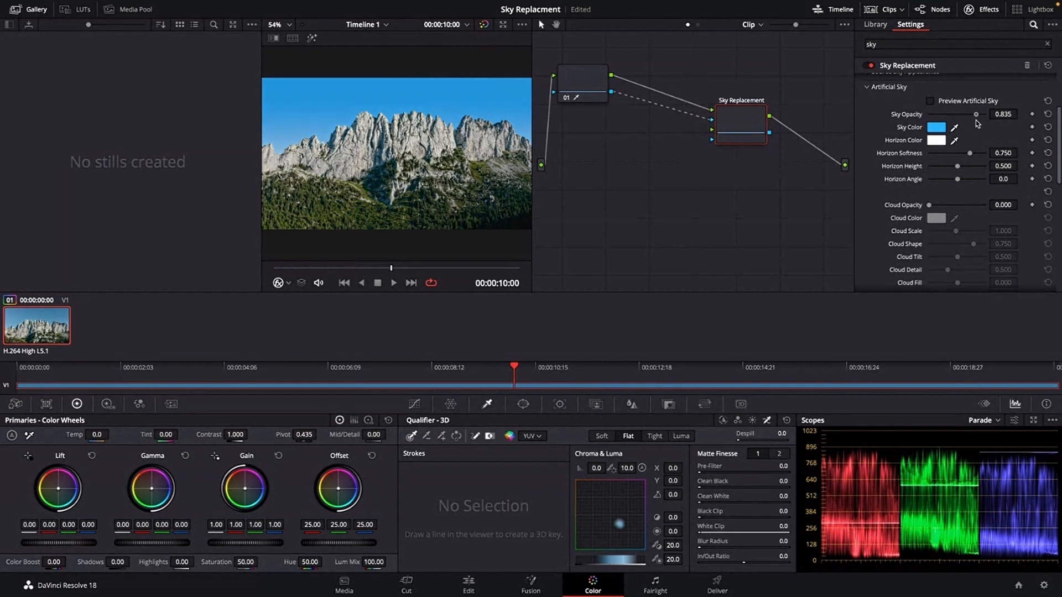
drag(977, 114, 974, 114)
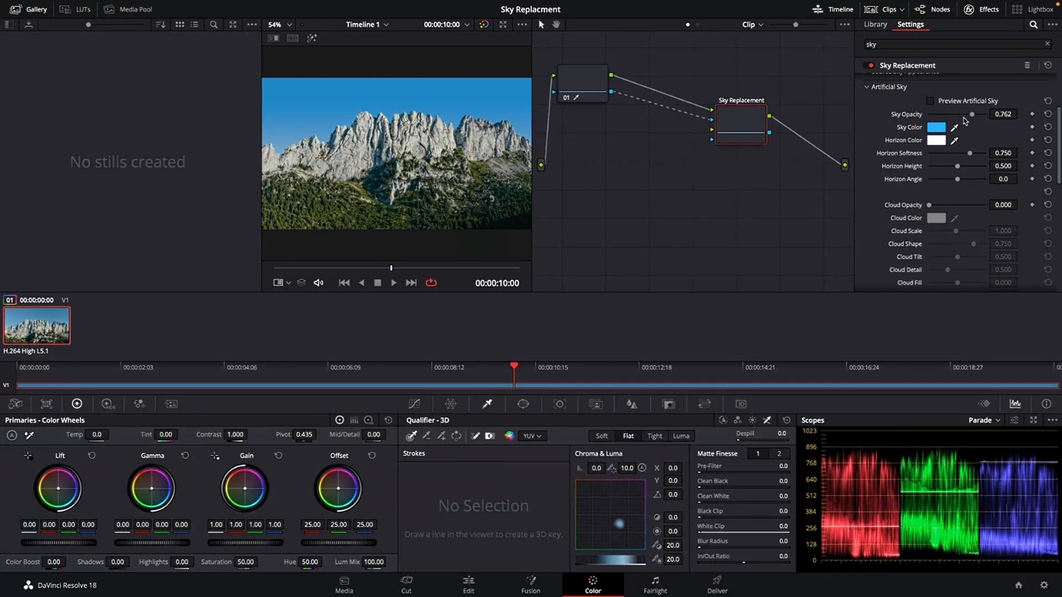
mouse_move(955, 177)
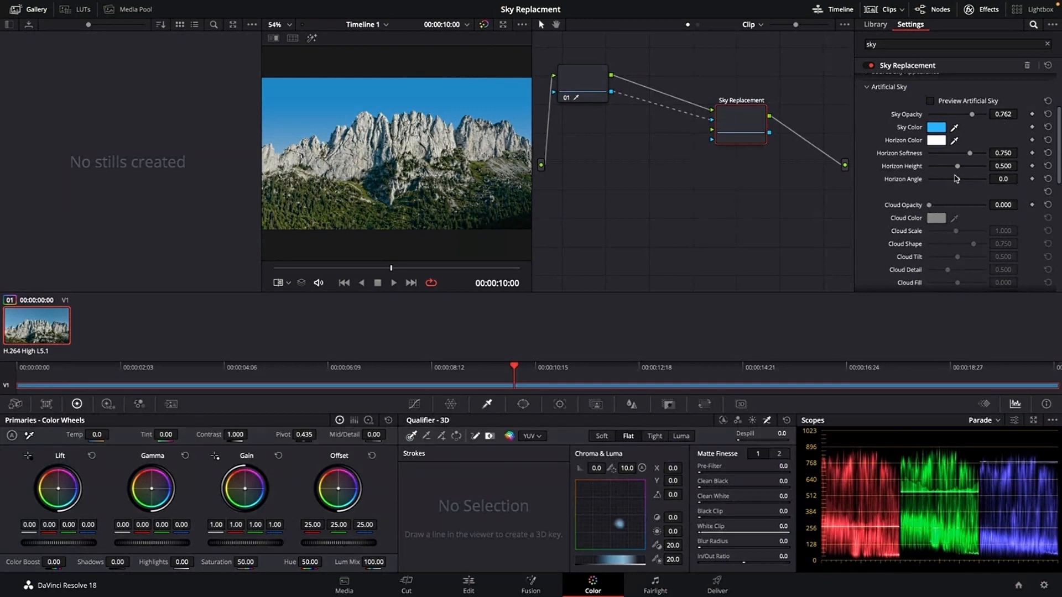
Set horizon softness to about 0.83 and raise horizon height to 0.725
drag(970, 153, 930, 153)
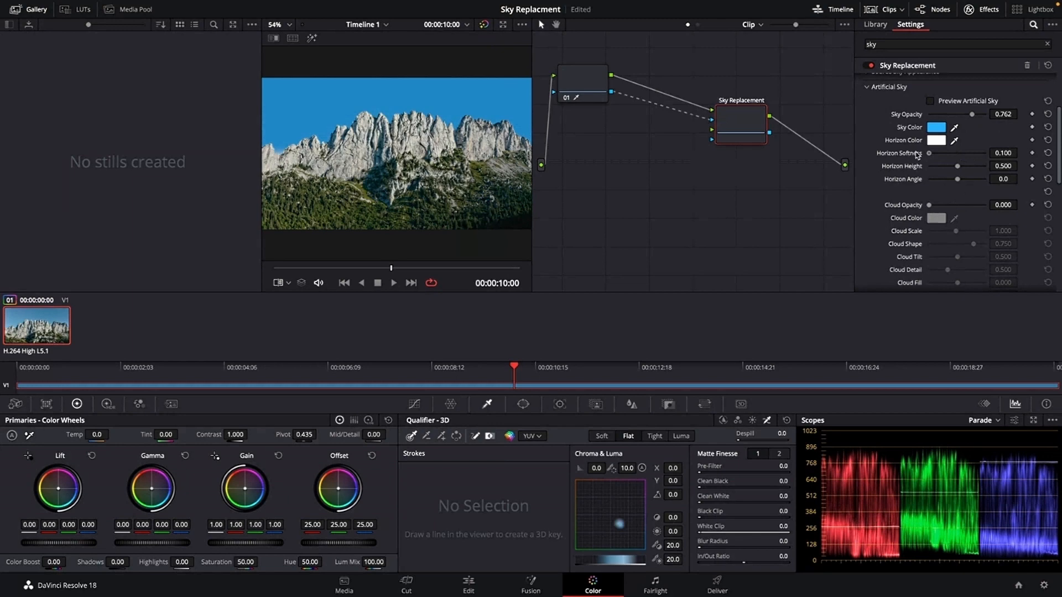
drag(930, 153, 984, 153)
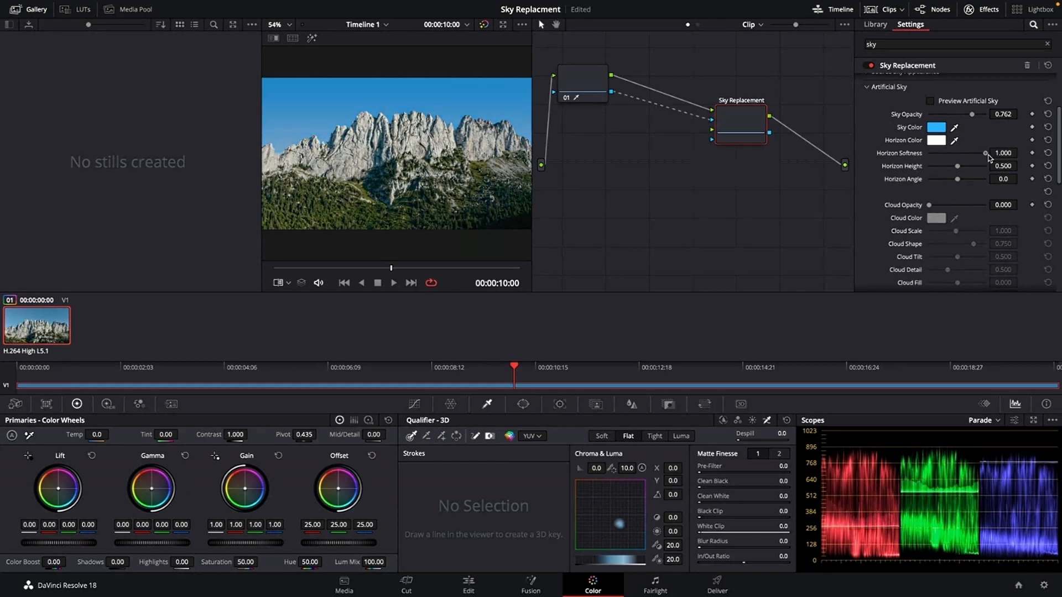
drag(986, 153, 993, 153)
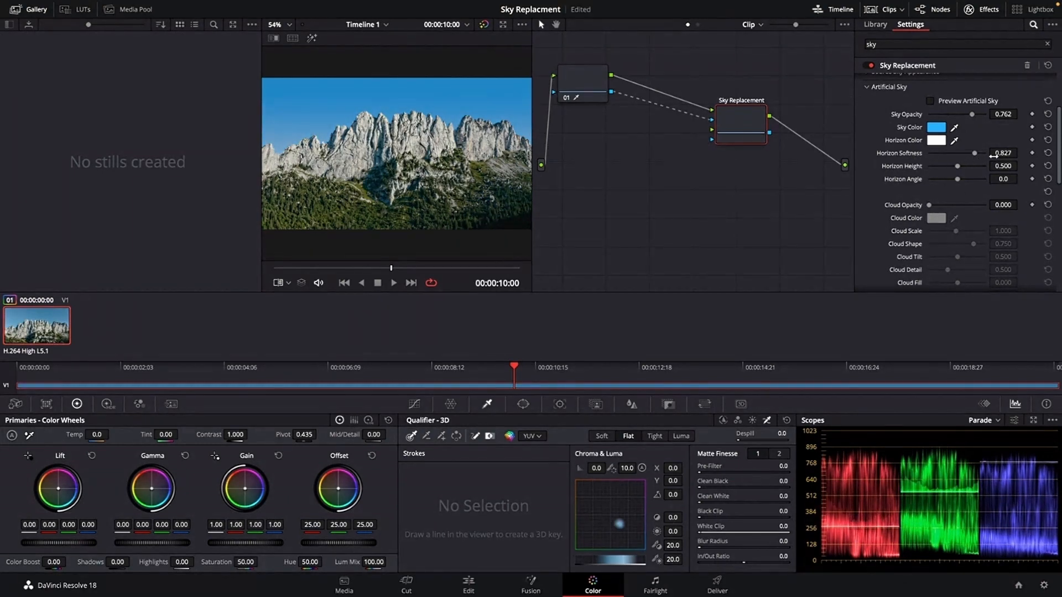
drag(973, 153, 969, 153)
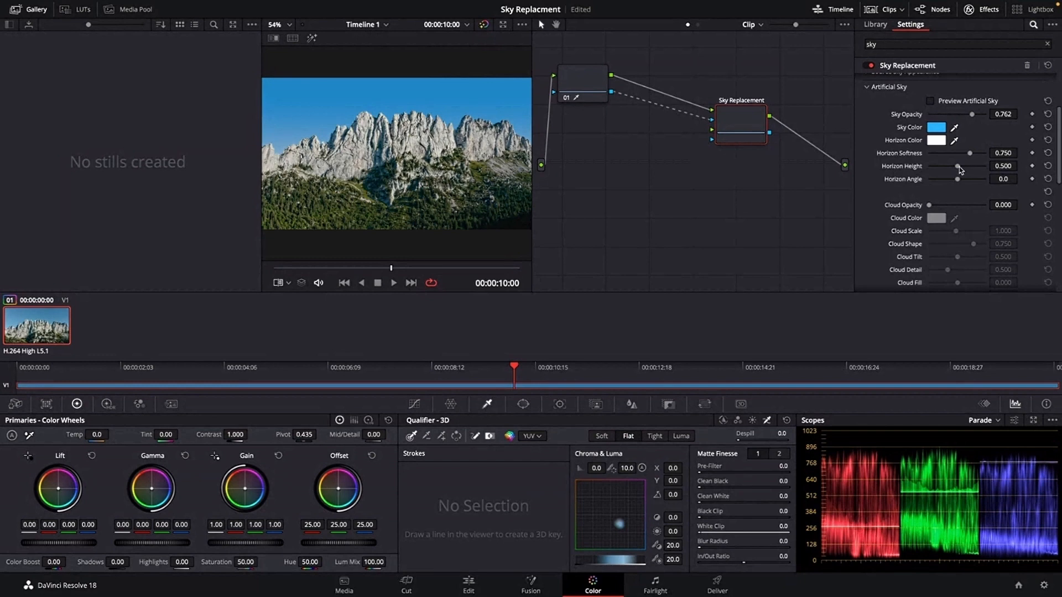
drag(958, 166, 969, 166)
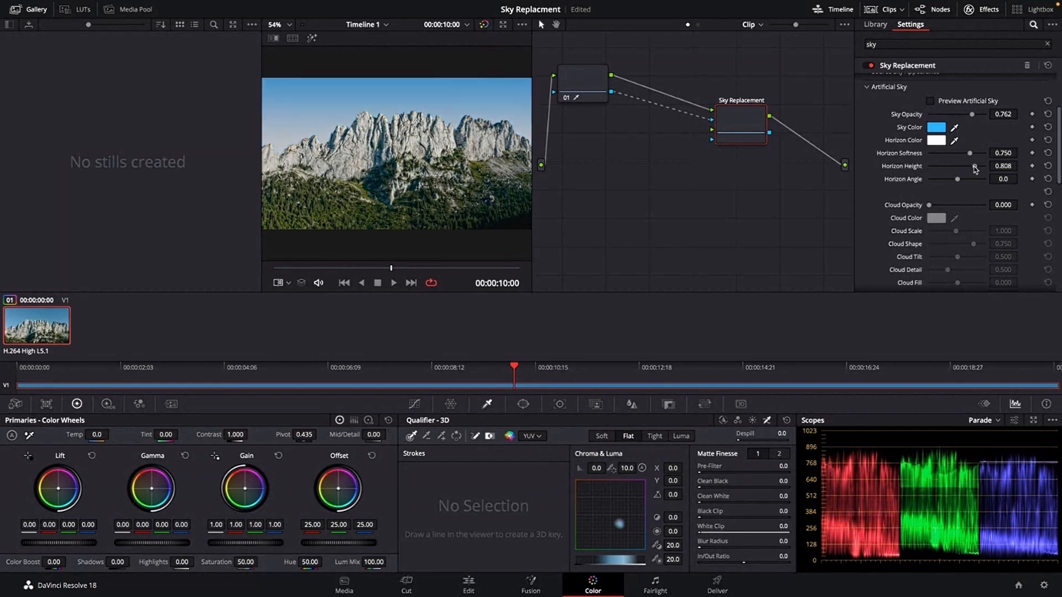
drag(970, 166, 967, 166)
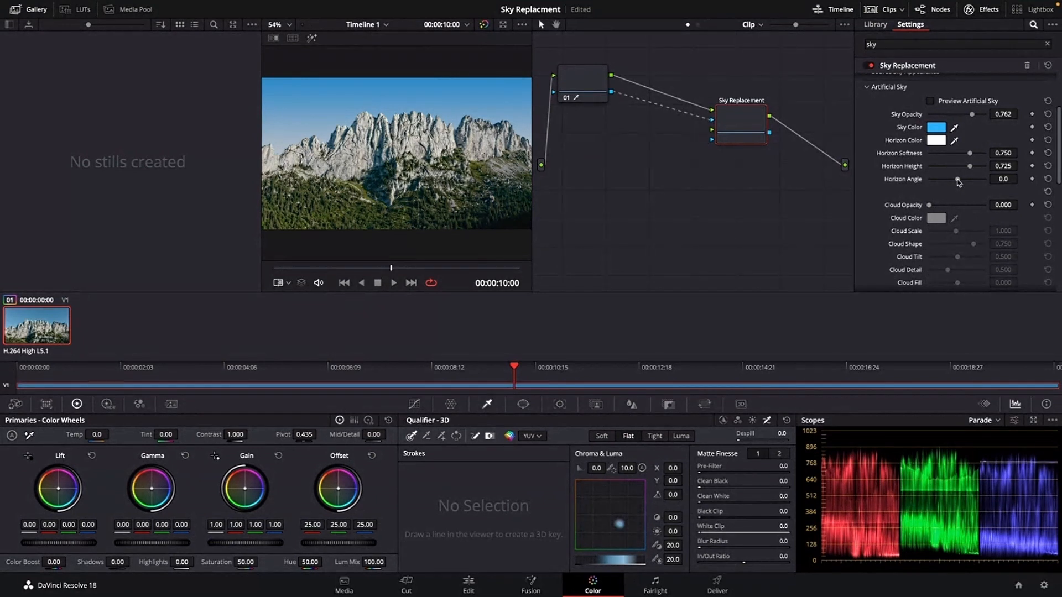
Test tilting the horizon angle, reset it to zero, and begin revealing clouds
drag(958, 180, 1014, 180)
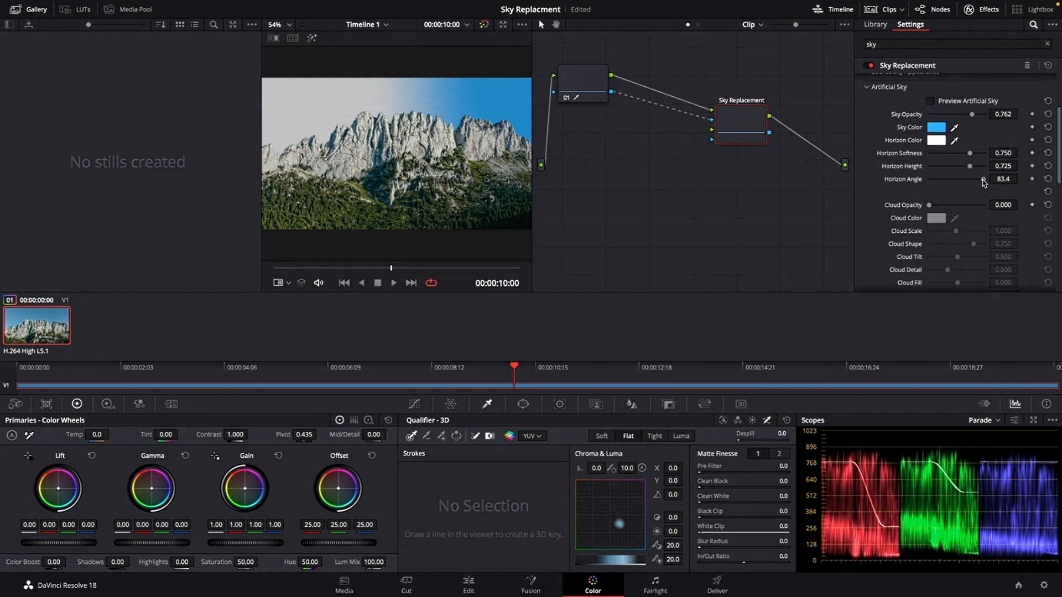
drag(983, 179, 956, 179)
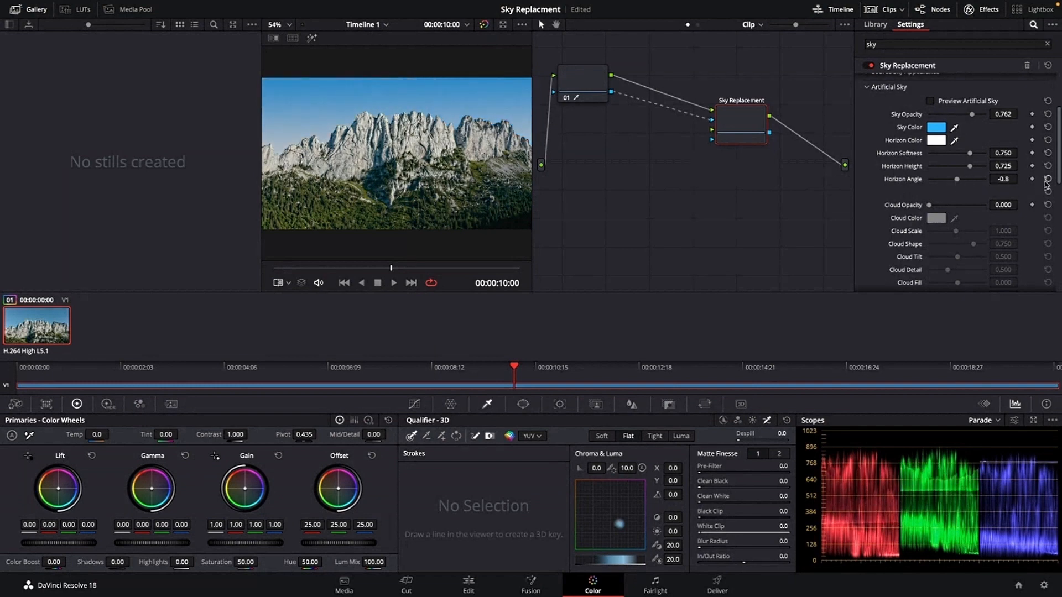
click(1048, 179)
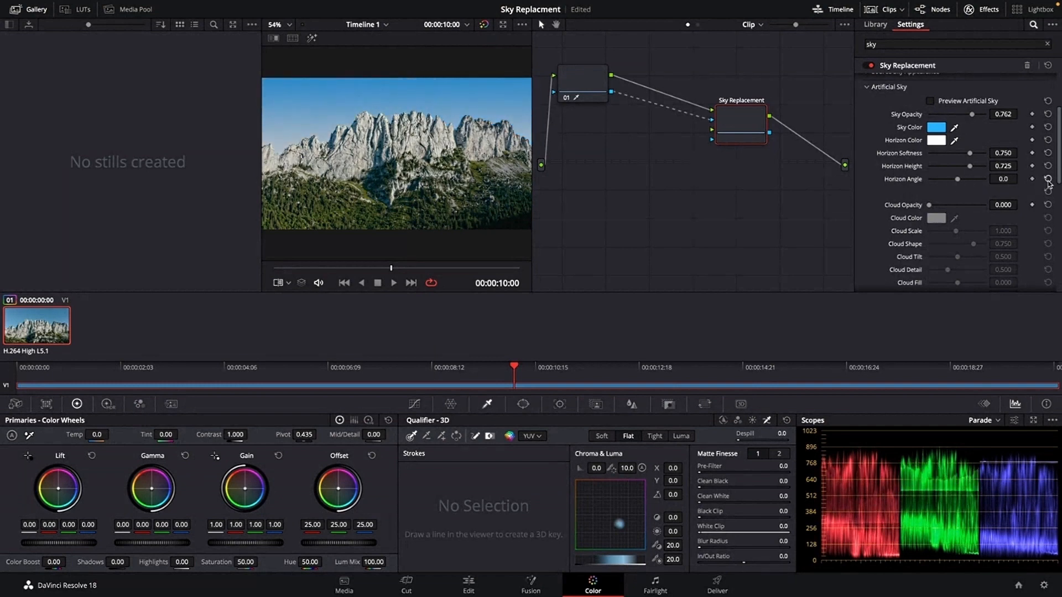
drag(959, 206, 930, 206)
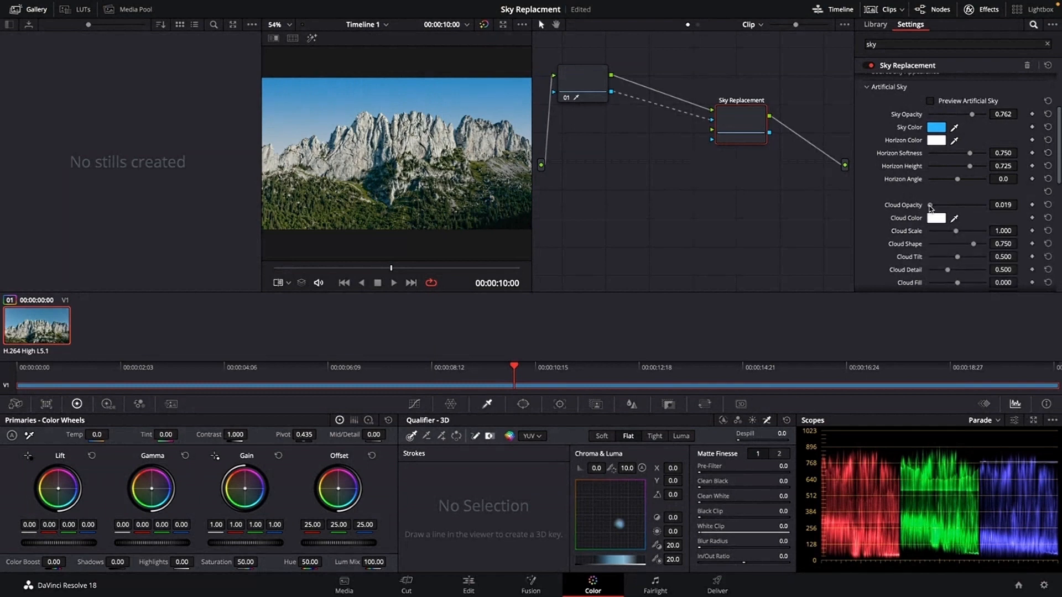
Set cloud opacity to 0.495 and, after trying purple and yellow, keep the clouds white
drag(922, 205, 947, 204)
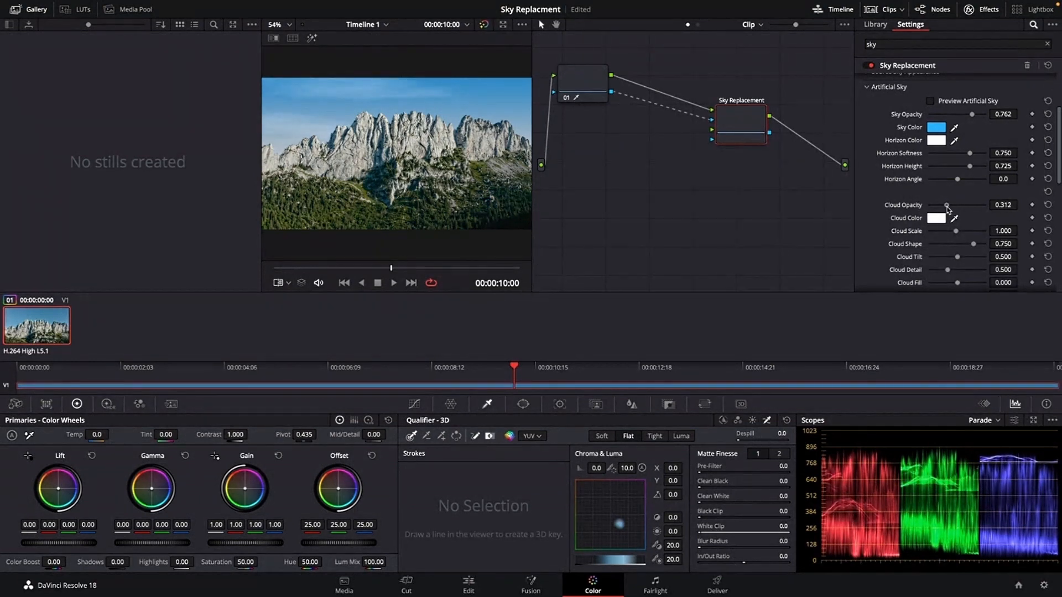
drag(947, 206, 957, 206)
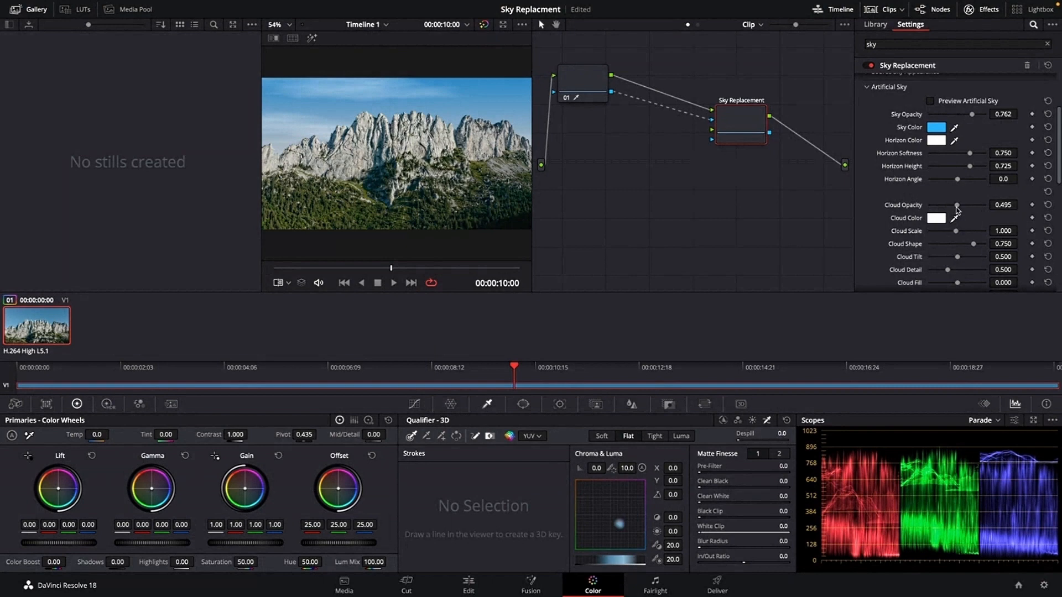
mouse_move(956, 219)
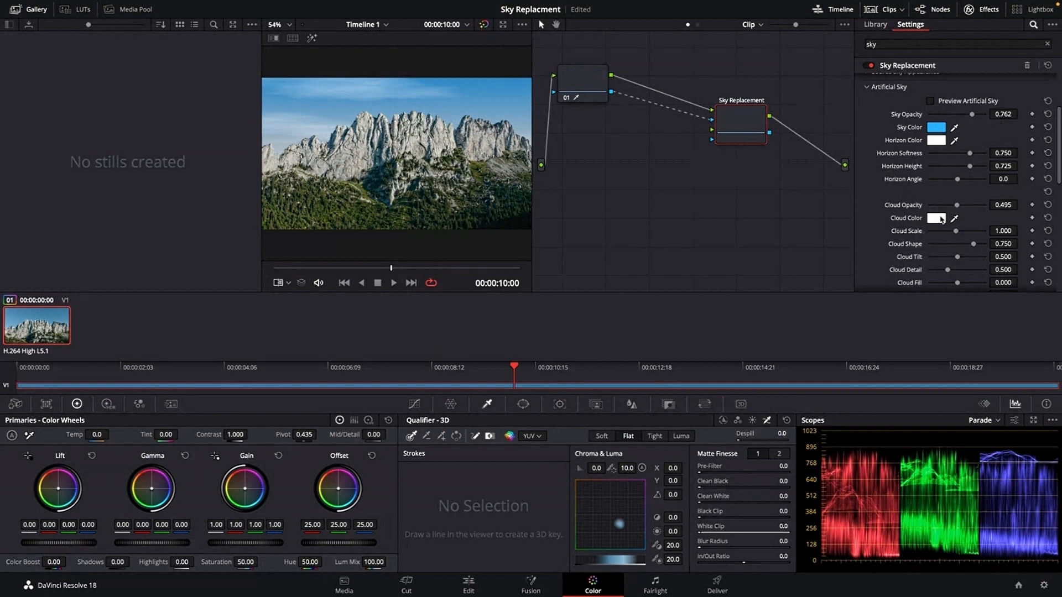
click(937, 218)
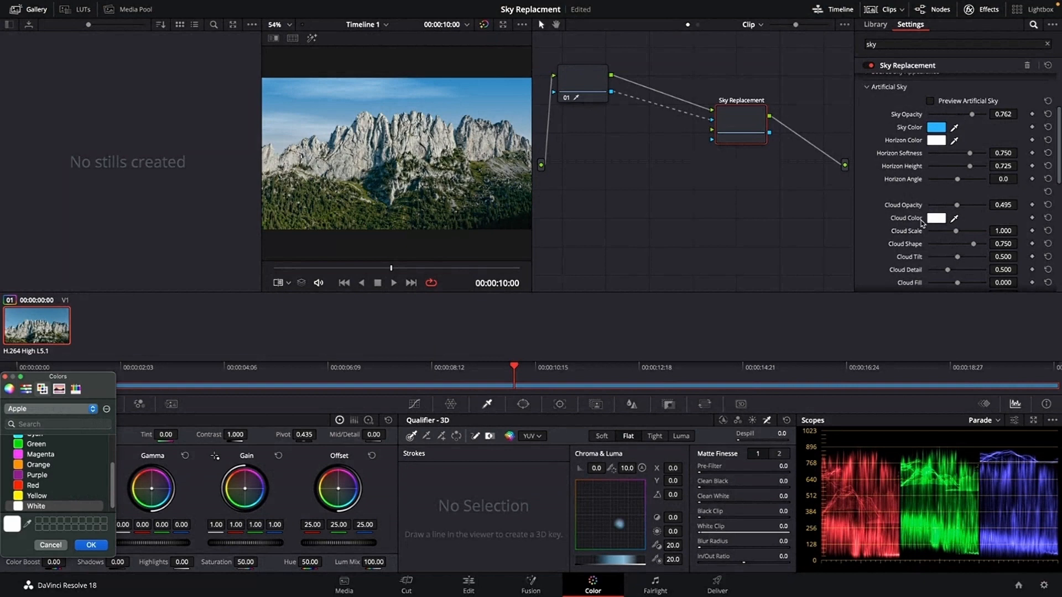
mouse_move(16, 479)
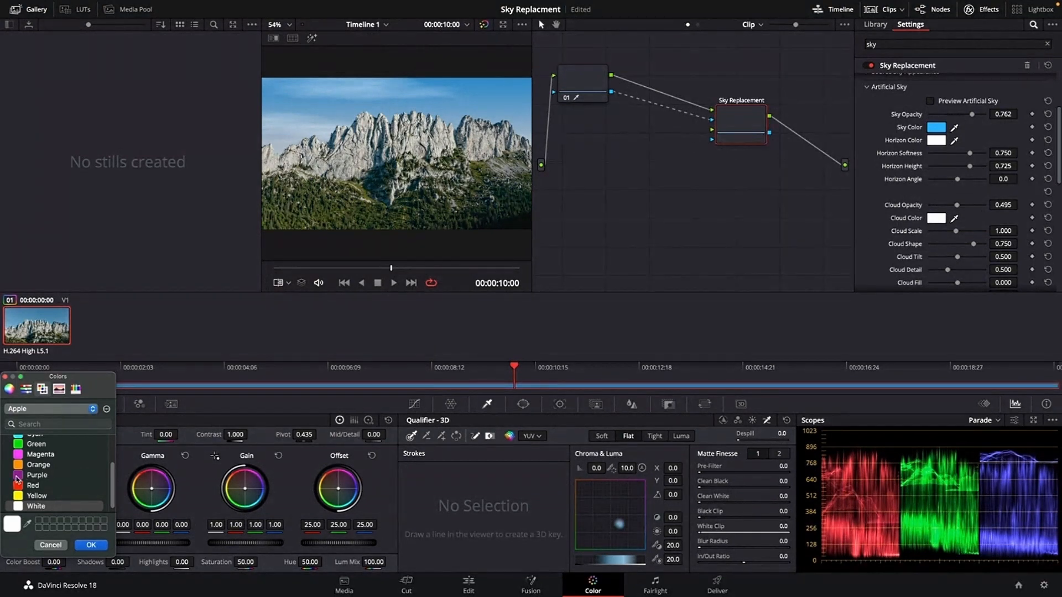
click(37, 475)
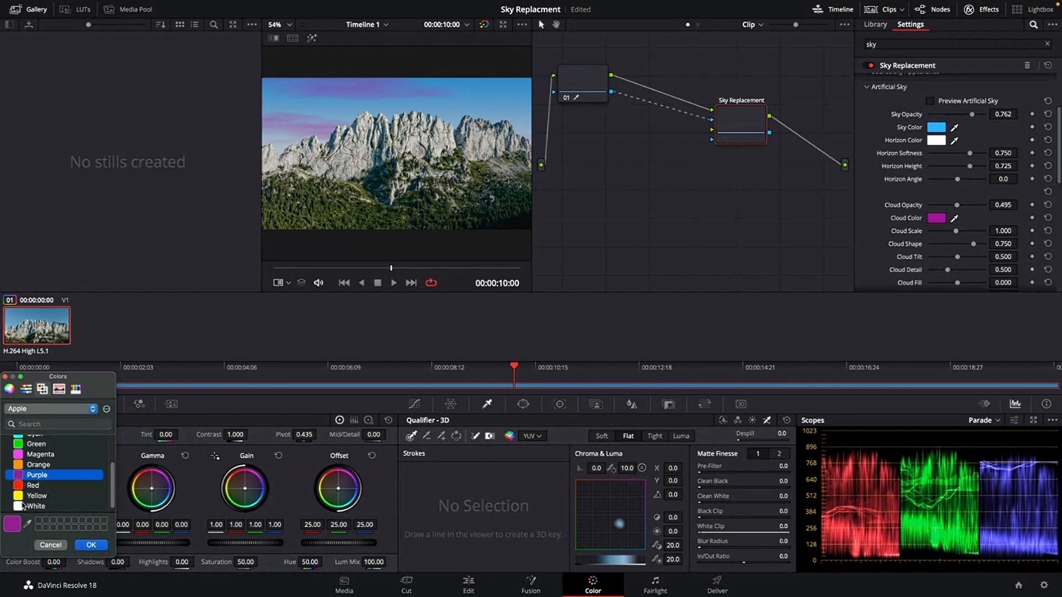
click(36, 495)
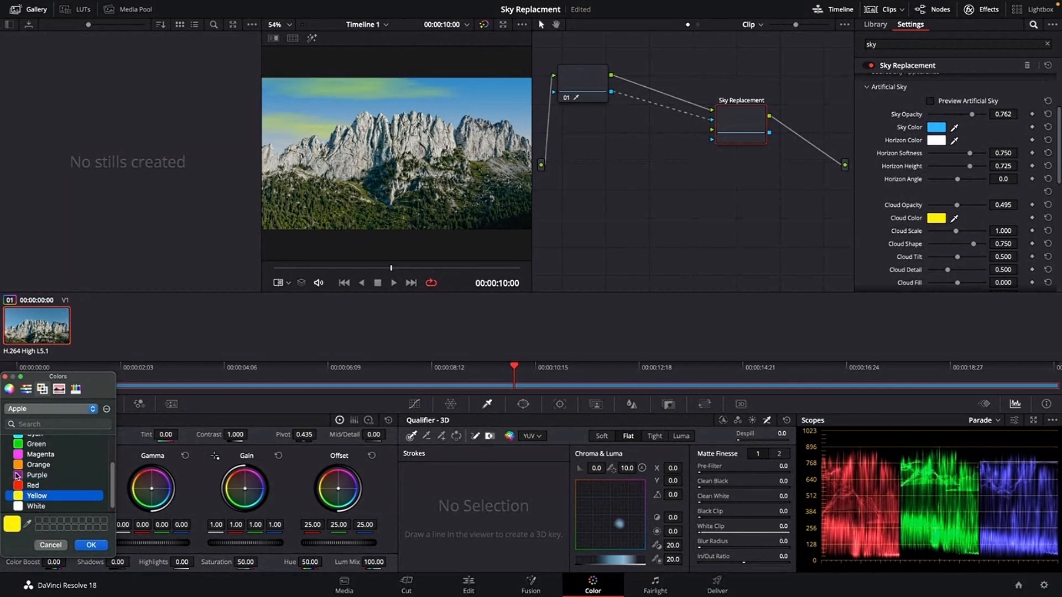
click(32, 486)
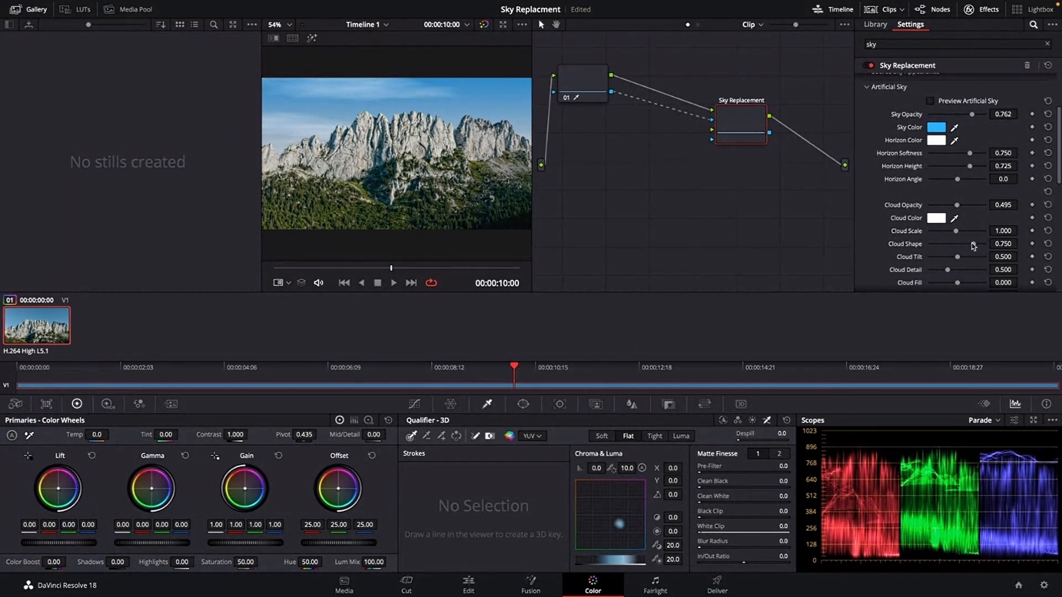
Set cloud shape to 0.331, keep cloud scale at 1.000, and raise cloud detail to 0.869
drag(957, 243, 949, 244)
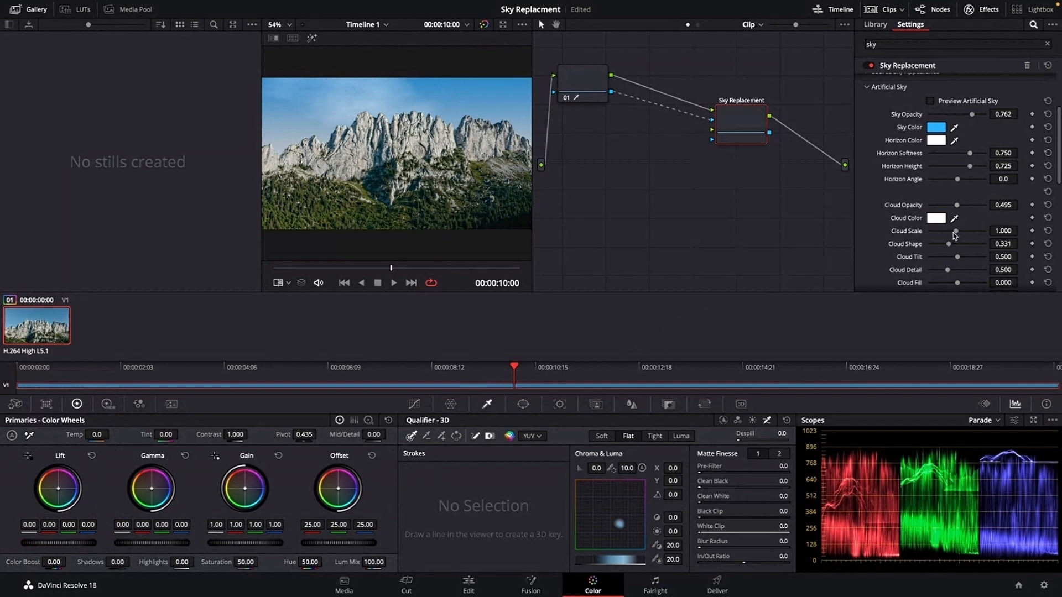
drag(948, 231, 959, 231)
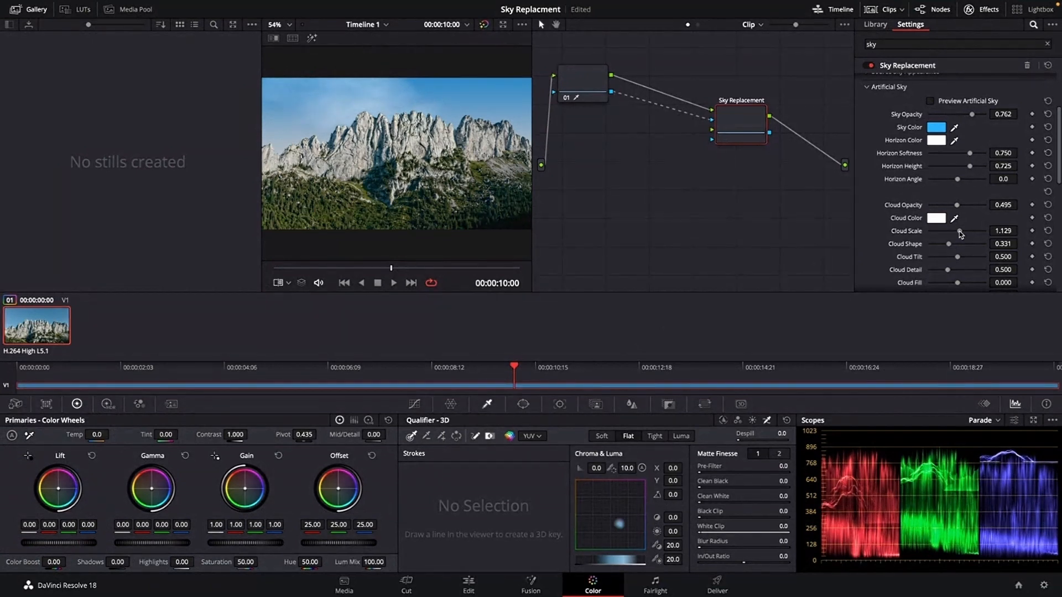
drag(958, 230, 982, 230)
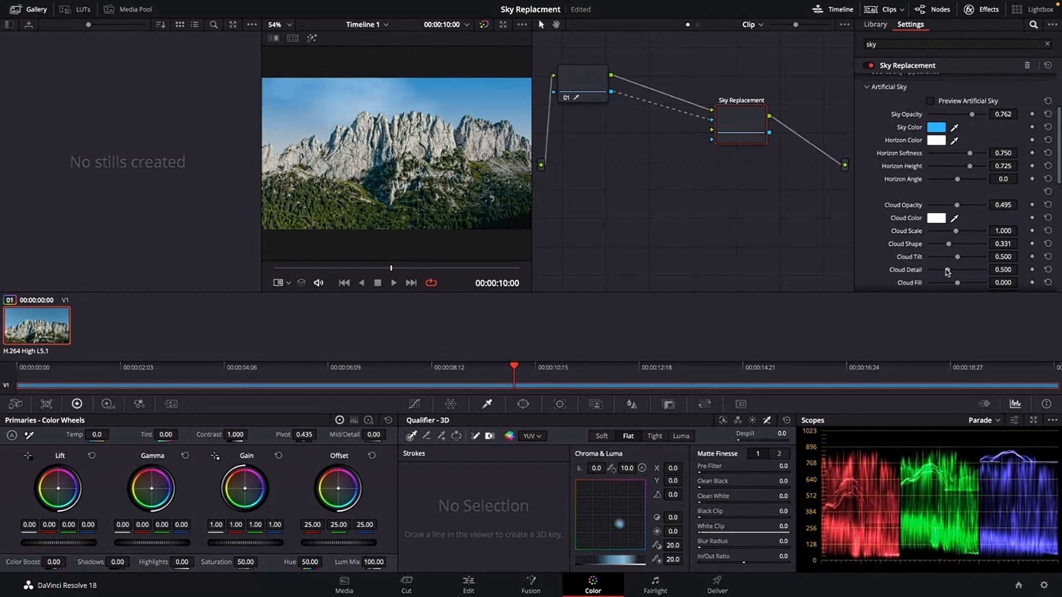
drag(954, 270, 983, 270)
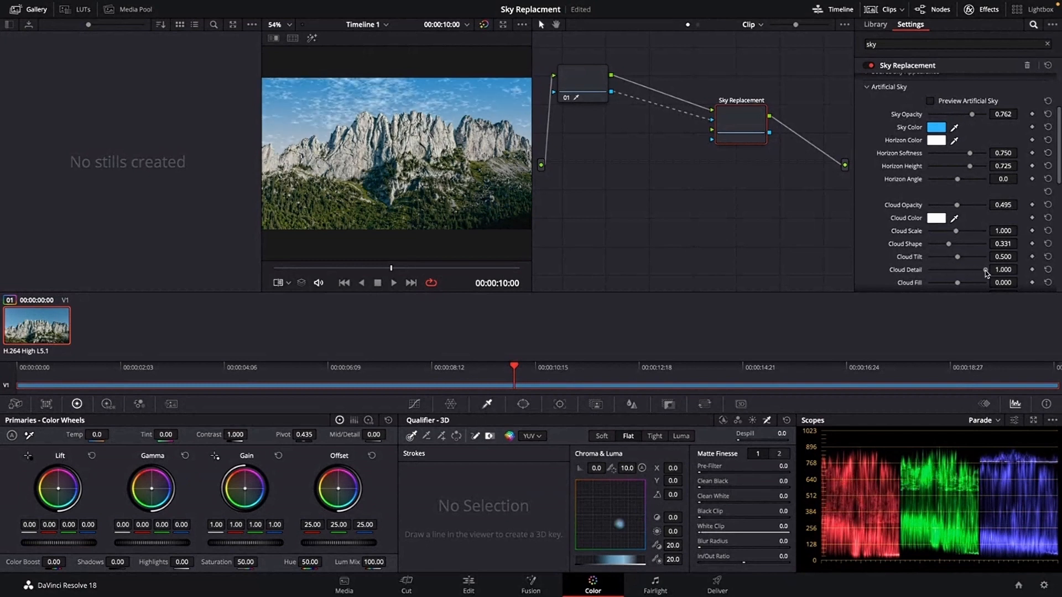
drag(979, 270, 958, 270)
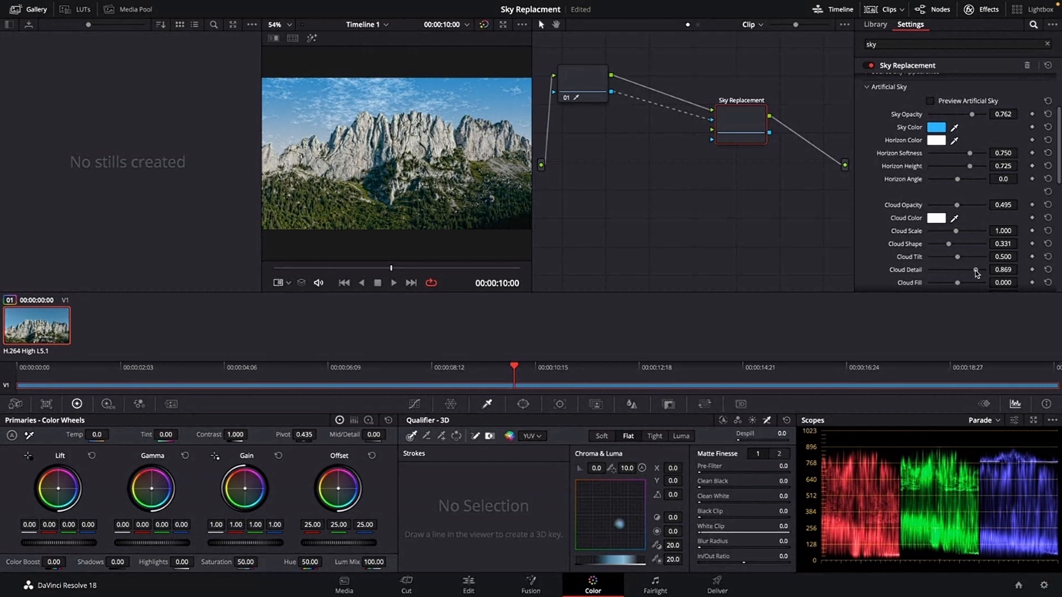
Brighten the sun hotspot to 1.174 so it glows over the peaks
scroll(down, 3)
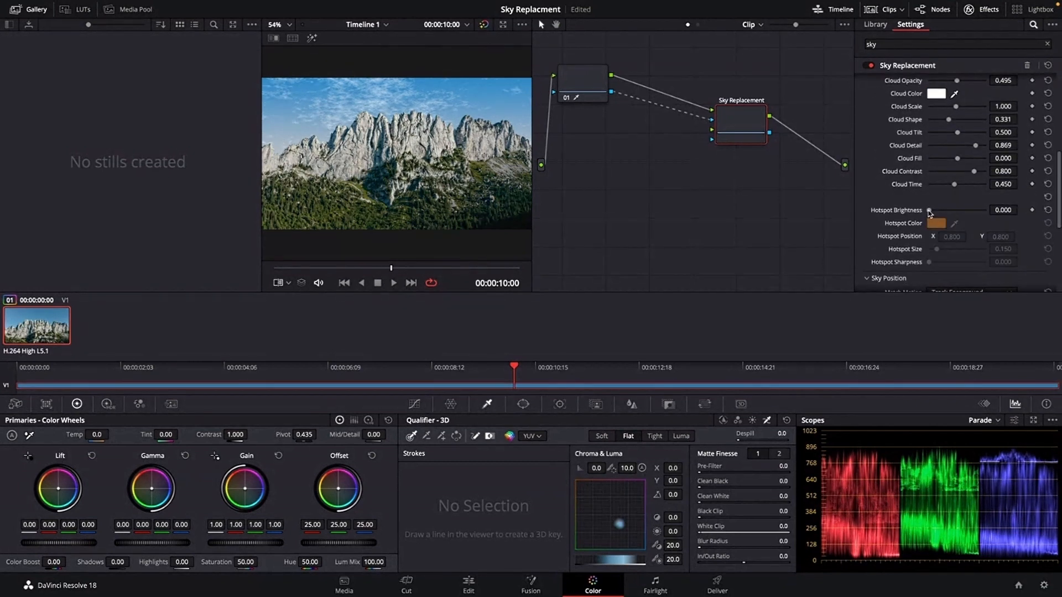
drag(931, 210, 946, 210)
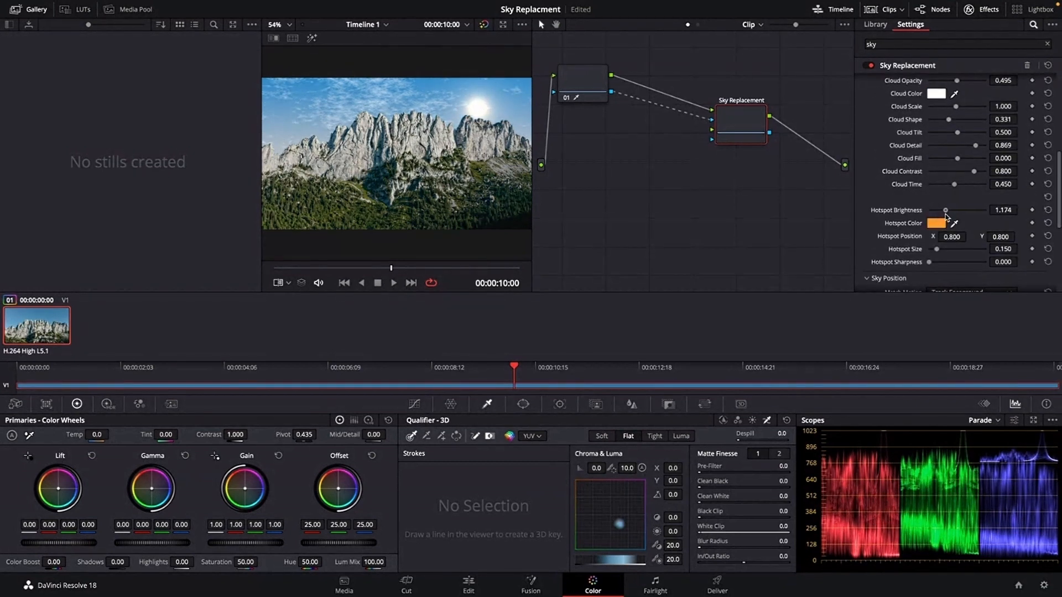